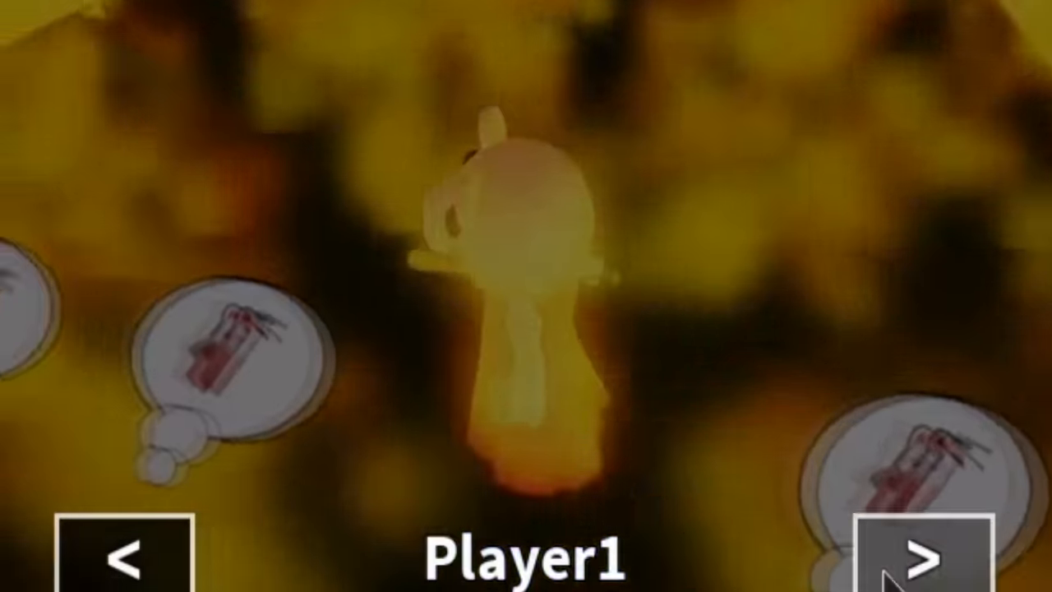
Step: Spawn into the custom Piggy map's green-lit room
{"action": "left_click", "coordinate": [921, 563]}
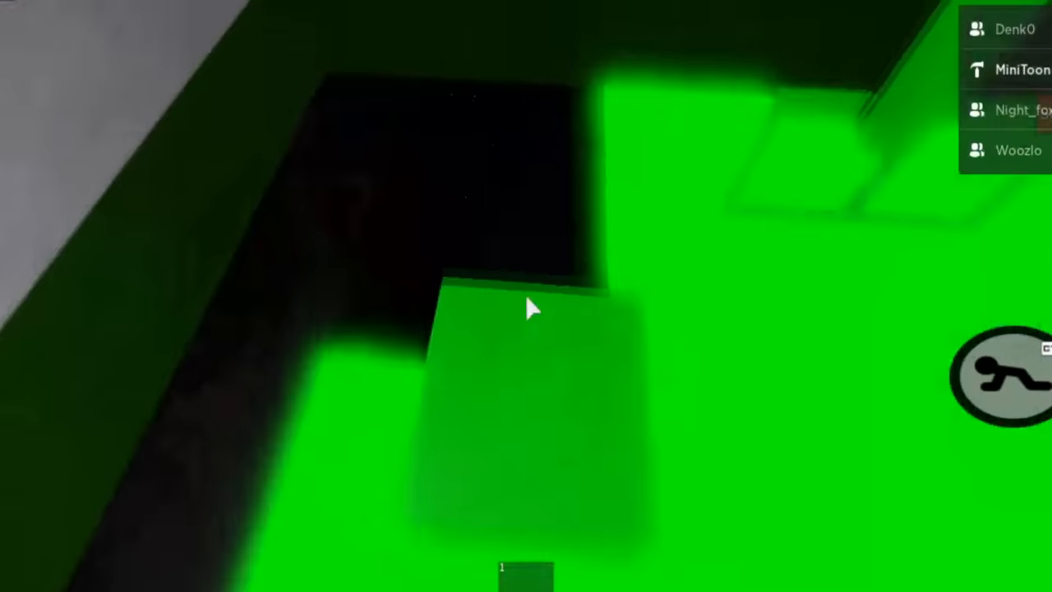
{"action": "mouse_move", "coordinate": [529, 309]}
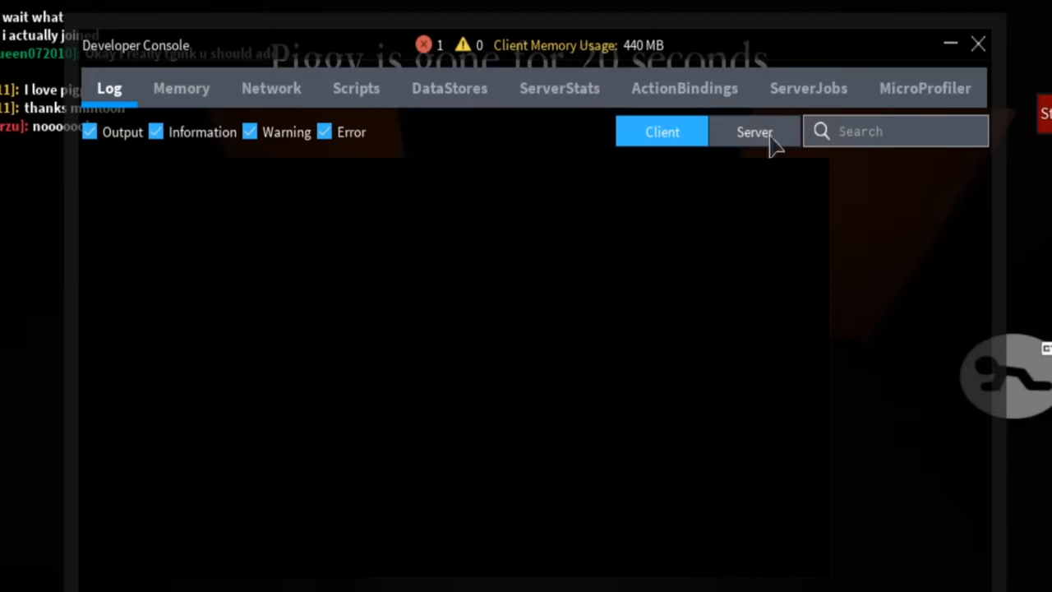
Step: Switch the console to the Server log and begin a command with 'gam'
{"action": "left_click", "coordinate": [753, 132]}
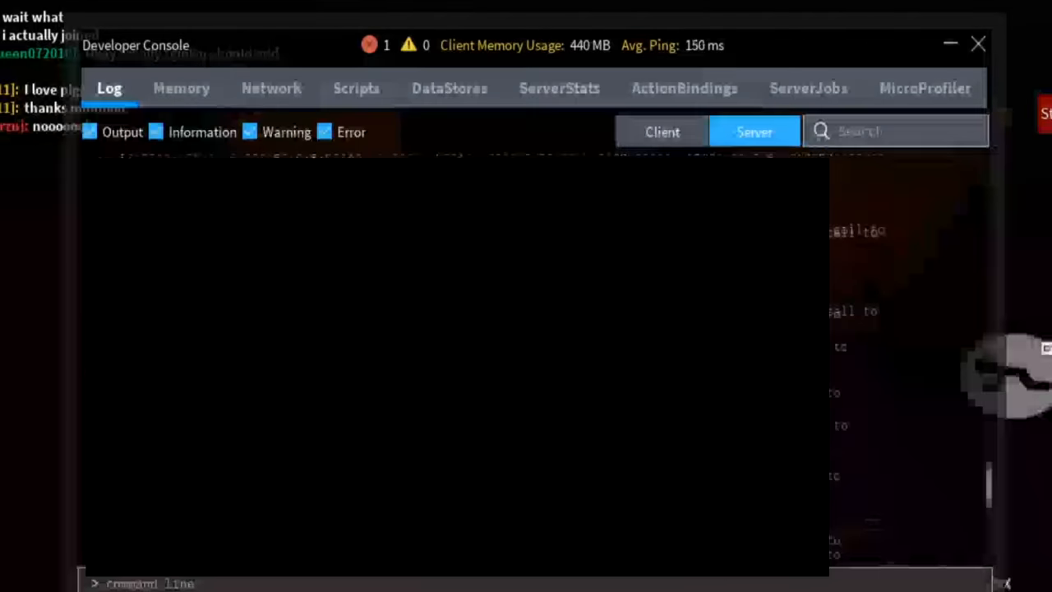
{"action": "type", "text": "gam"}
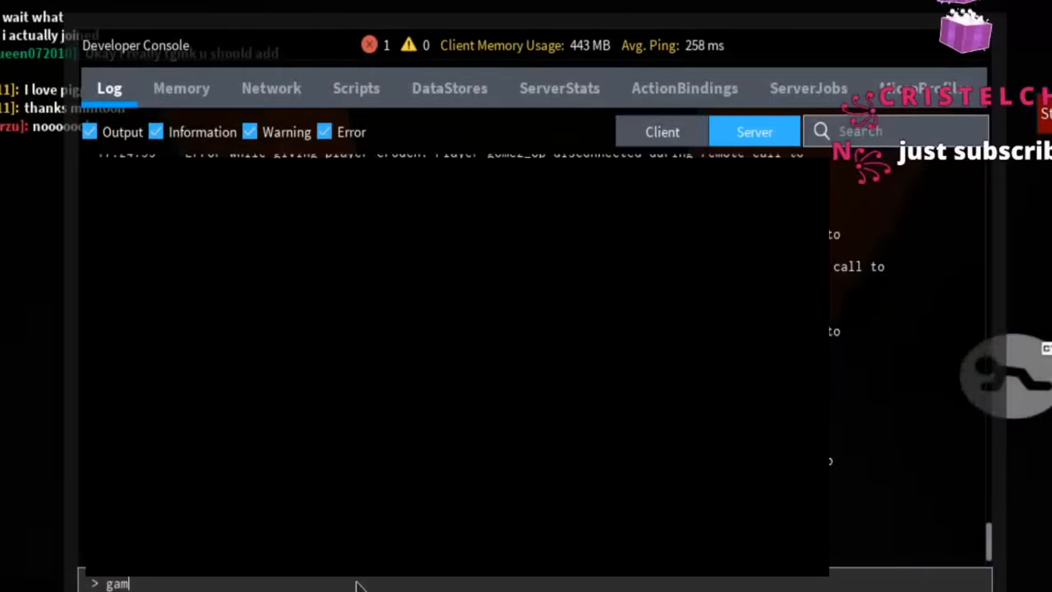